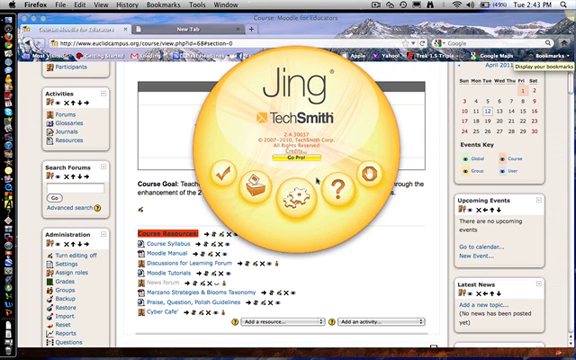
mouse_move(304, 196)
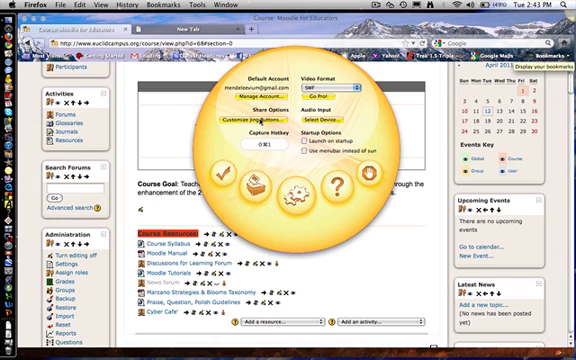
Open Jing's Customize Jing Buttons settings from the preferences
left_click(264, 124)
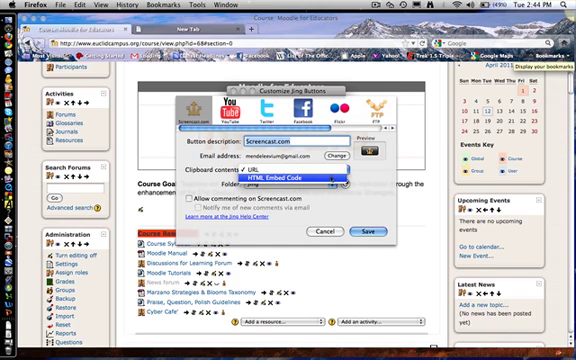
Set the Screencast.com button's clipboard contents to HTML Embed Code and save it
left_click(300, 172)
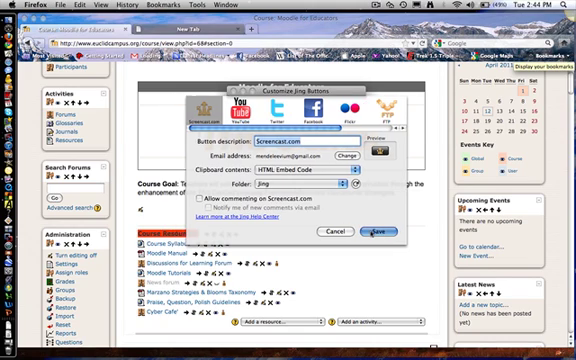
left_click(376, 230)
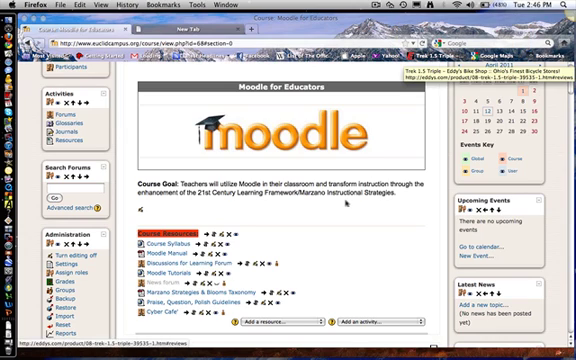
scroll("down", 3)
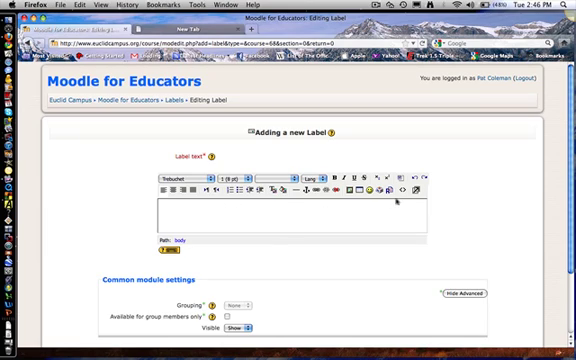
mouse_move(412, 188)
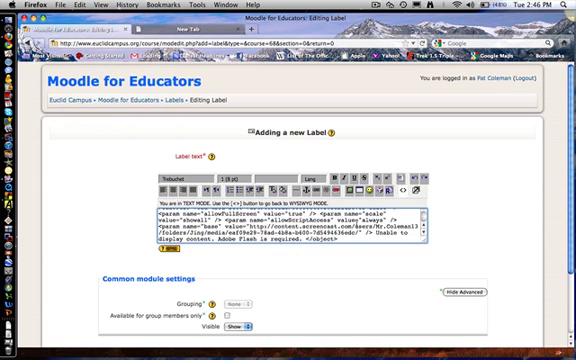
Scroll the label form after pasting the Jing embed code into the HTML source
scroll("down", 3)
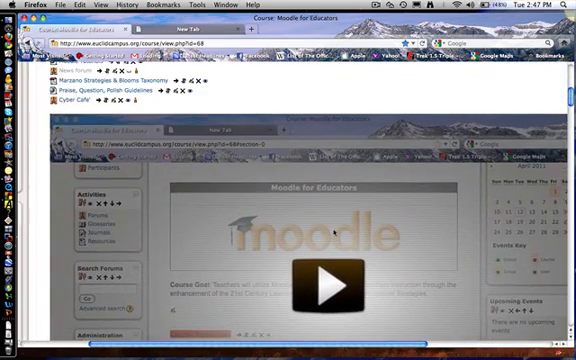
Scroll the course page to reveal the newly embedded screencast video
scroll("down", 3)
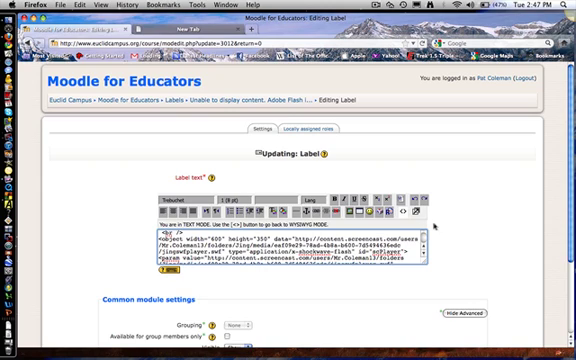
Scroll the label-updating form showing the embed code's width and height values
scroll("down", 3)
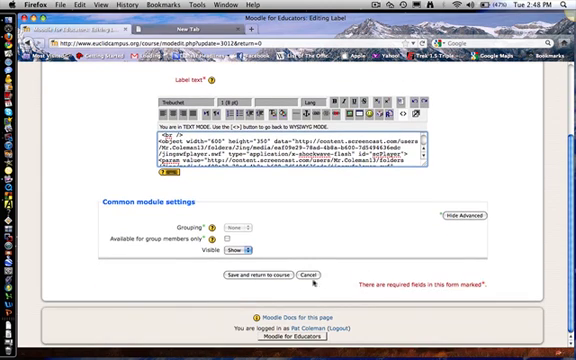
Save the resized label and return to the course page showing the video
left_click(274, 272)
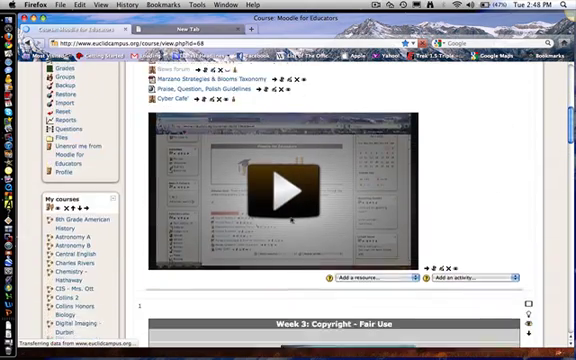
scroll("down", 3)
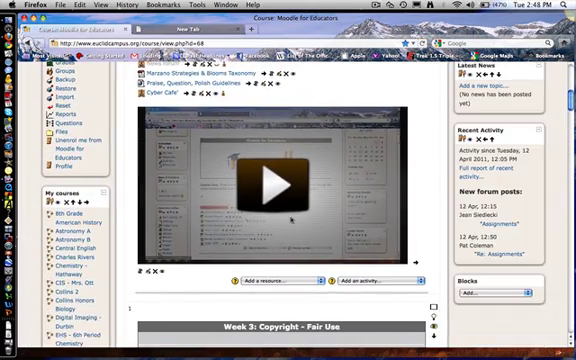